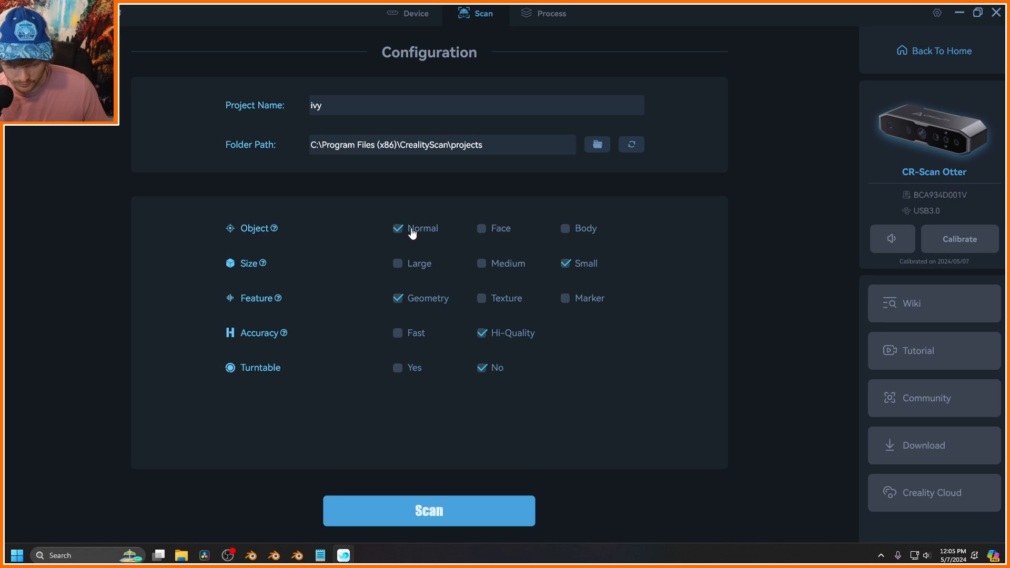
mouse_move(402, 301)
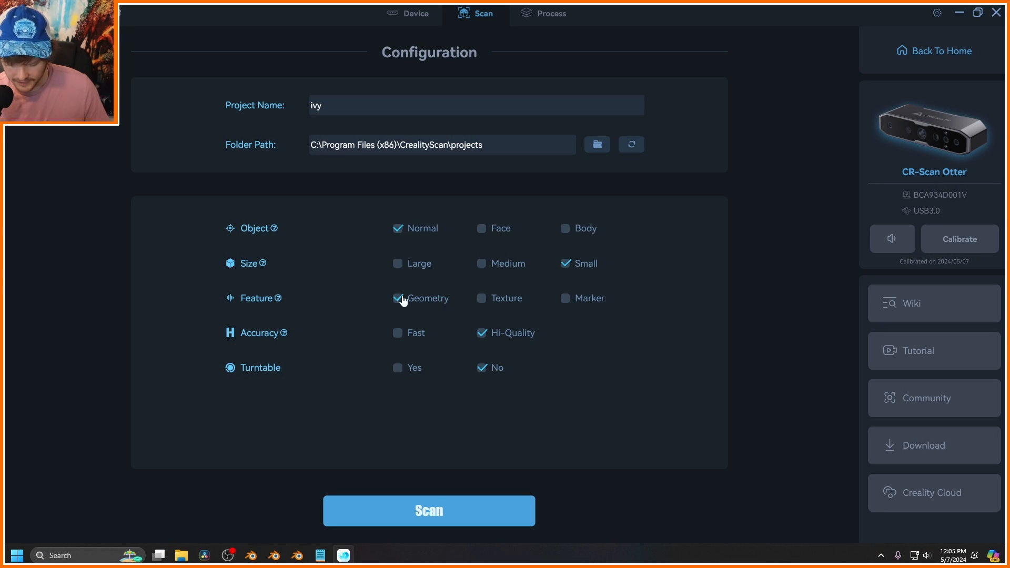
Switch the ivy project's Feature option from Geometry to Texture.
click(481, 298)
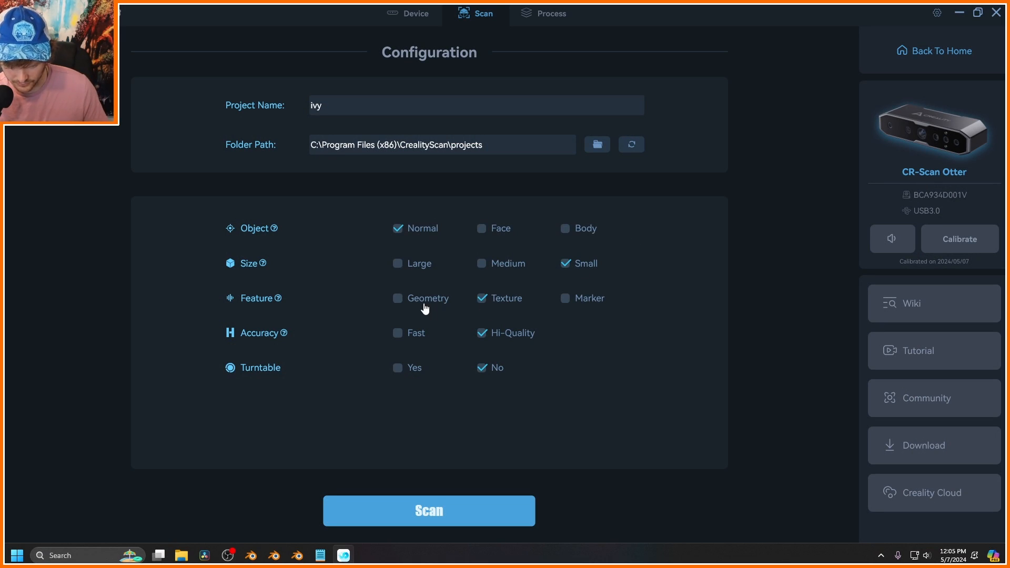